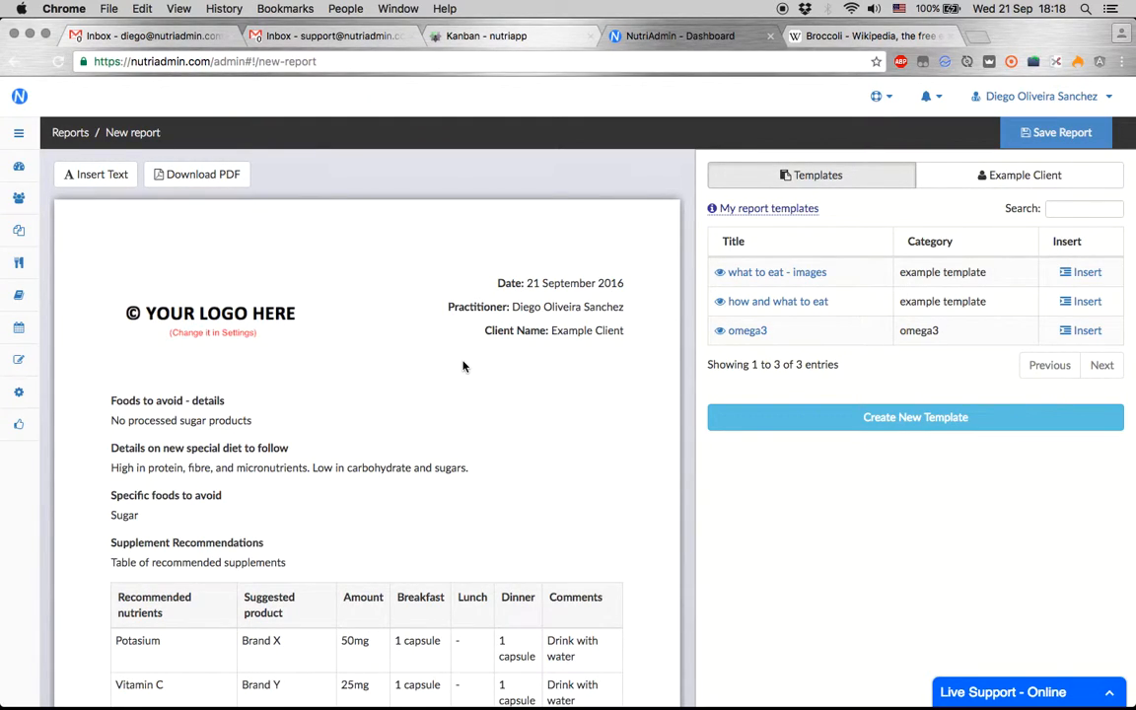
pyautogui.moveTo(403, 371)
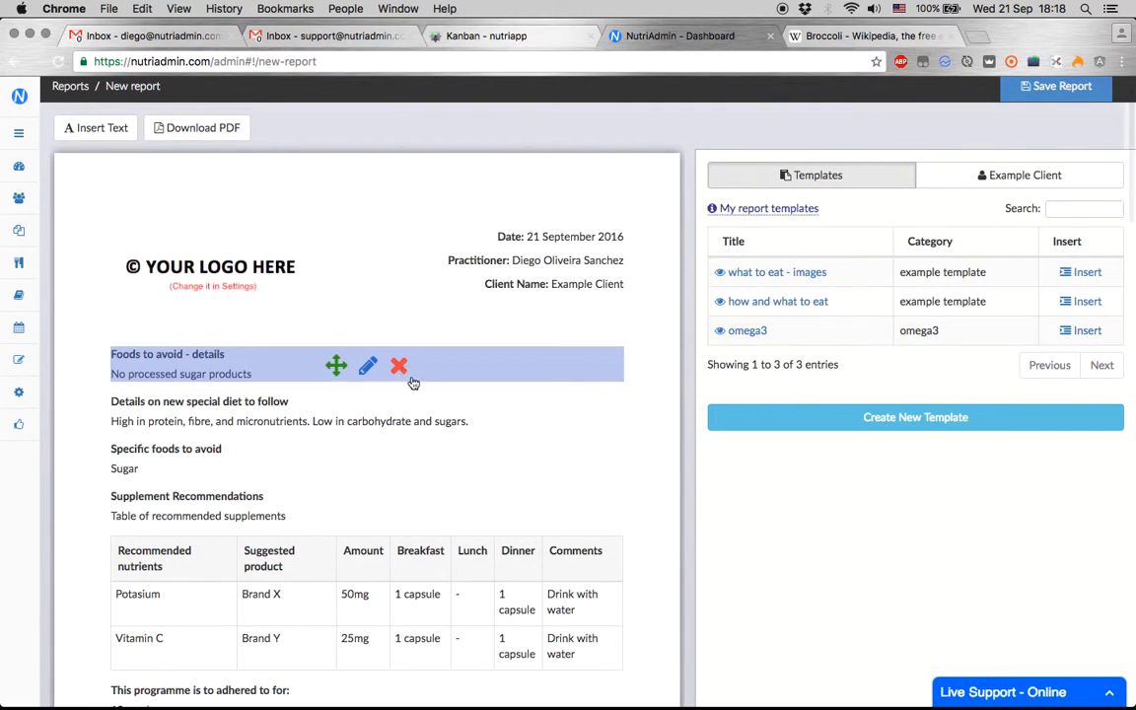
# Begin a new text block in the report, then switch to the Wikipedia Broccoli article
pyautogui.scroll(-3)
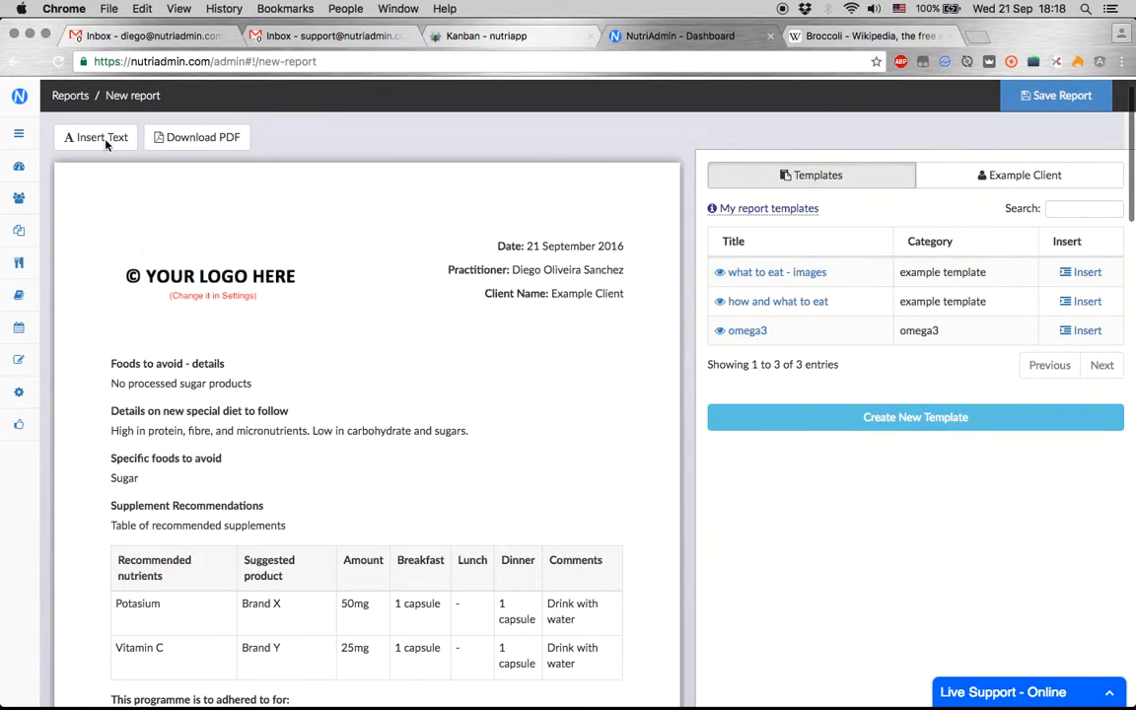
pyautogui.click(95, 138)
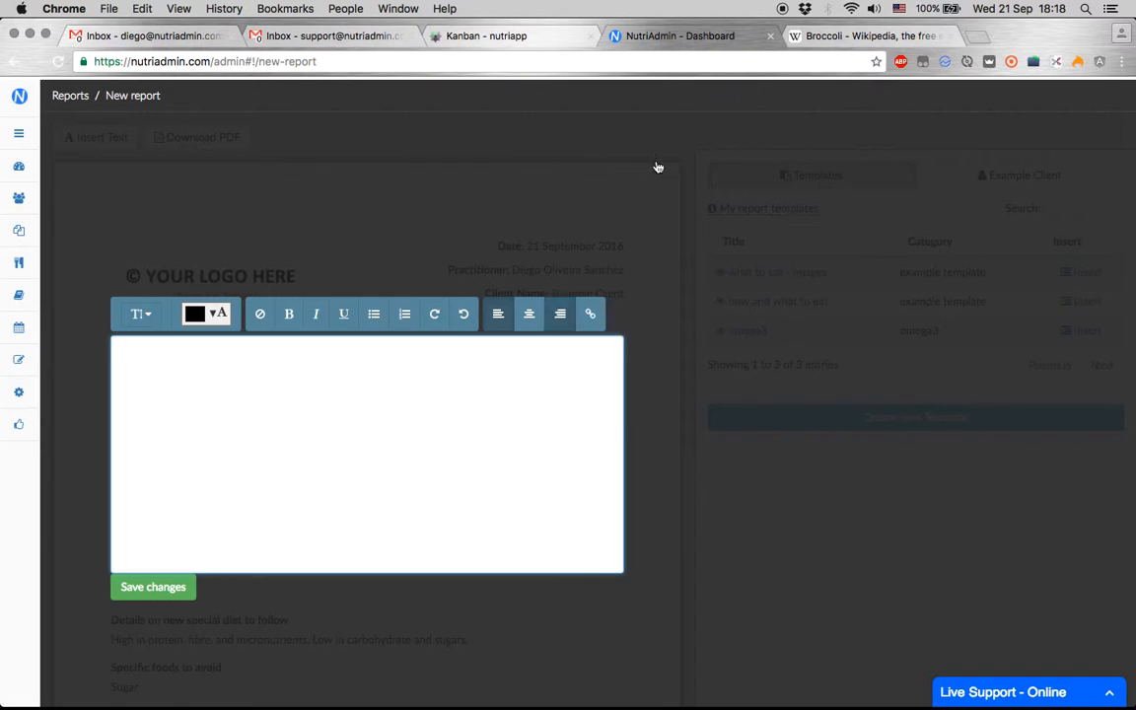
pyautogui.click(872, 35)
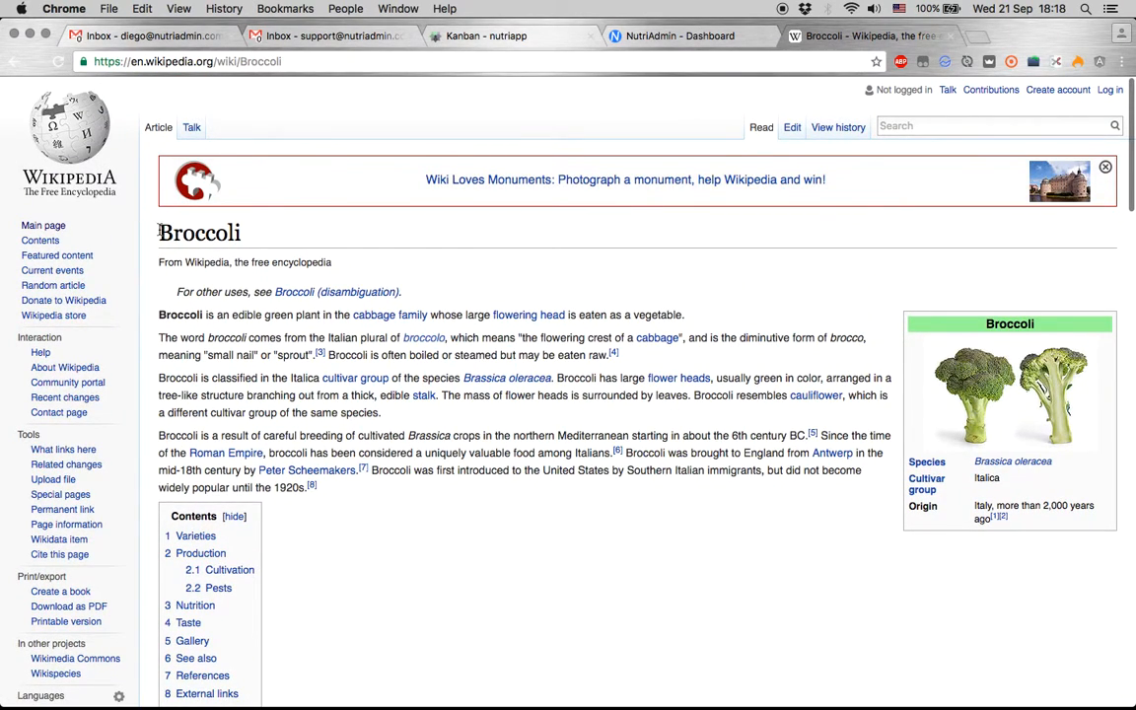
# Copy the selected Broccoli article text from Wikipedia for pasting into the report block
pyautogui.scroll(-3)
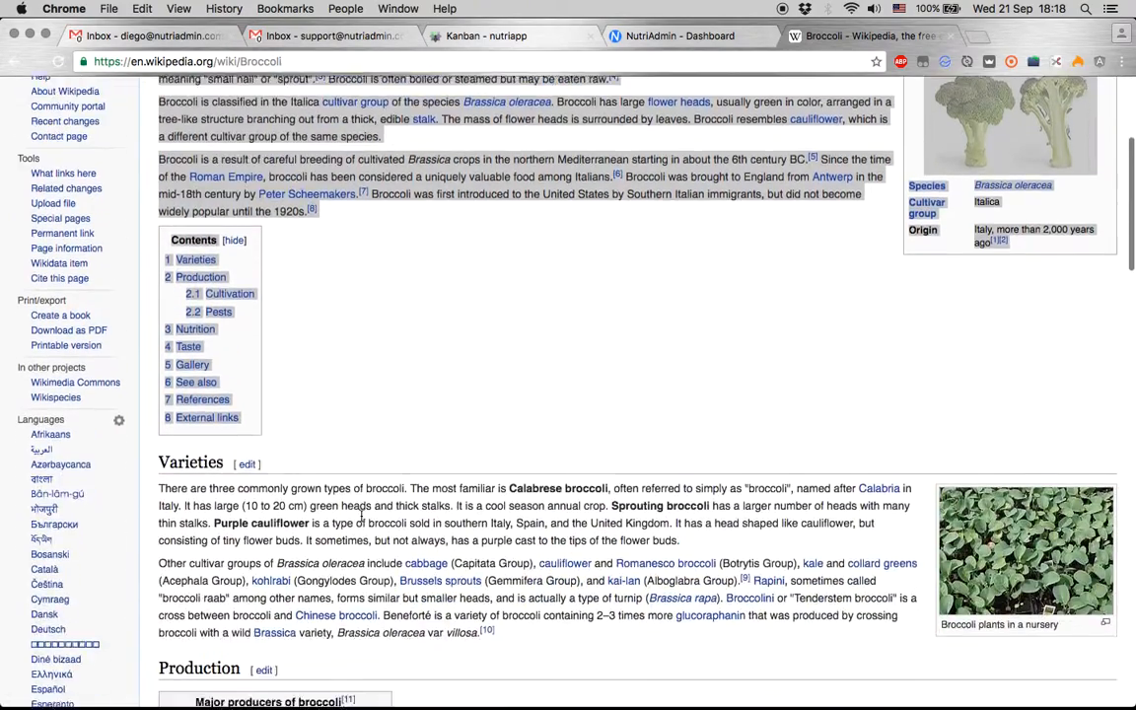
pyautogui.scroll(-3)
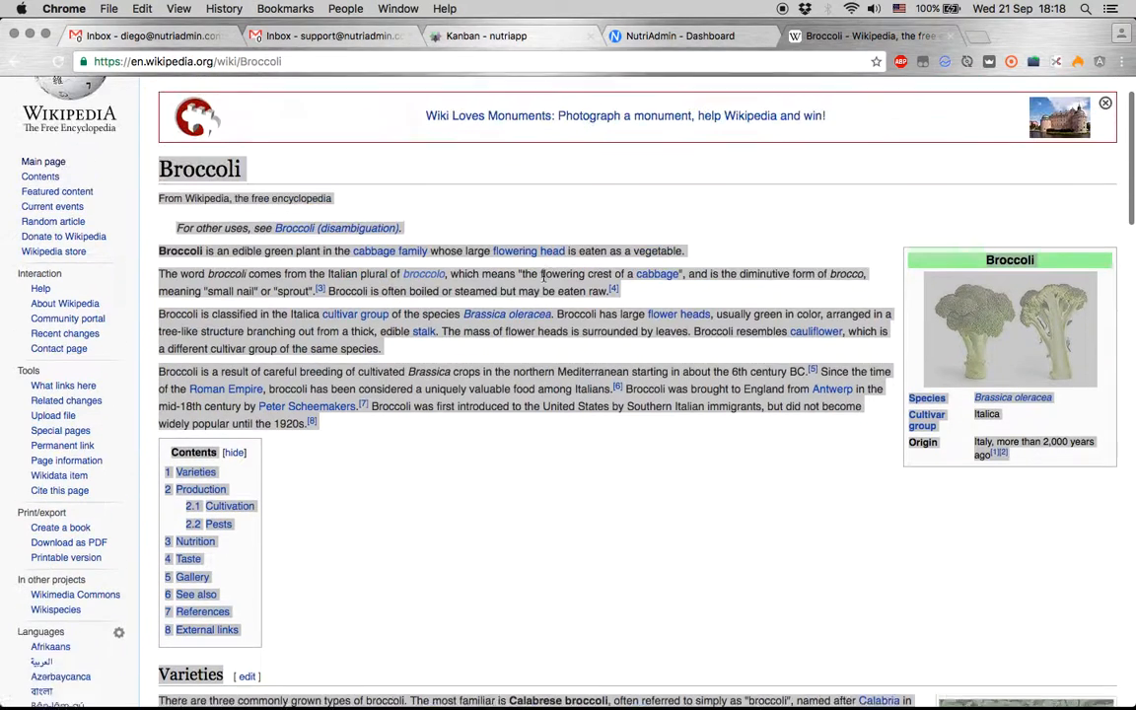
pyautogui.rightClick(542, 280)
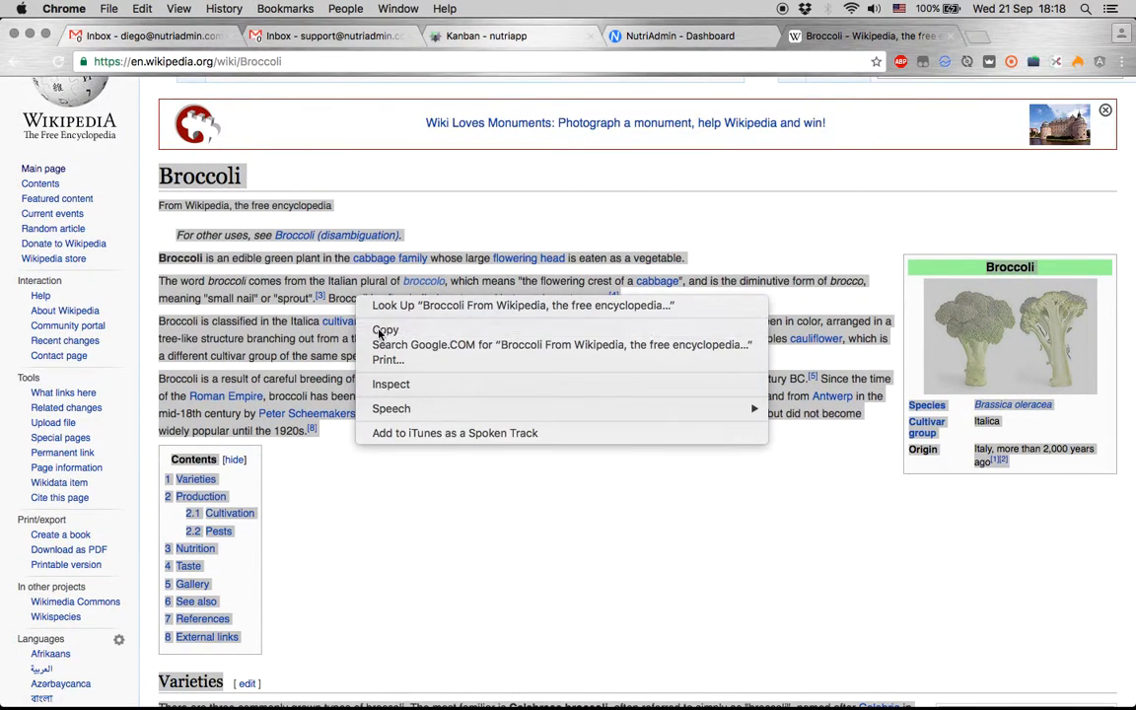
pyautogui.click(678, 35)
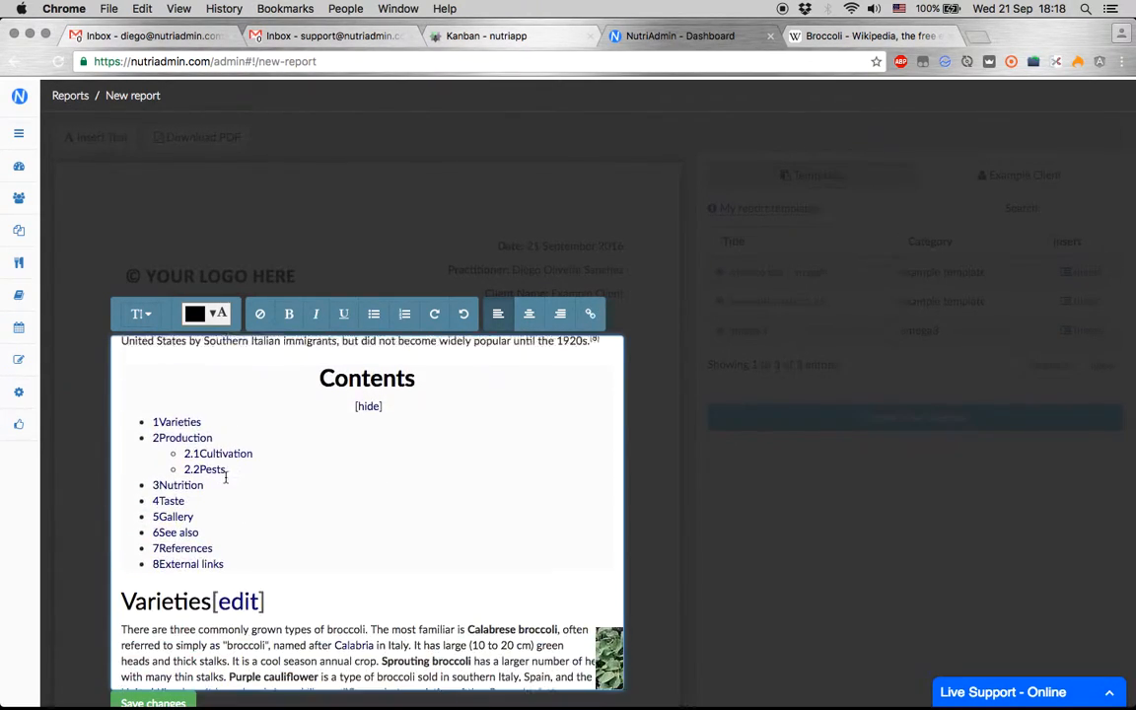
pyautogui.scroll(-3)
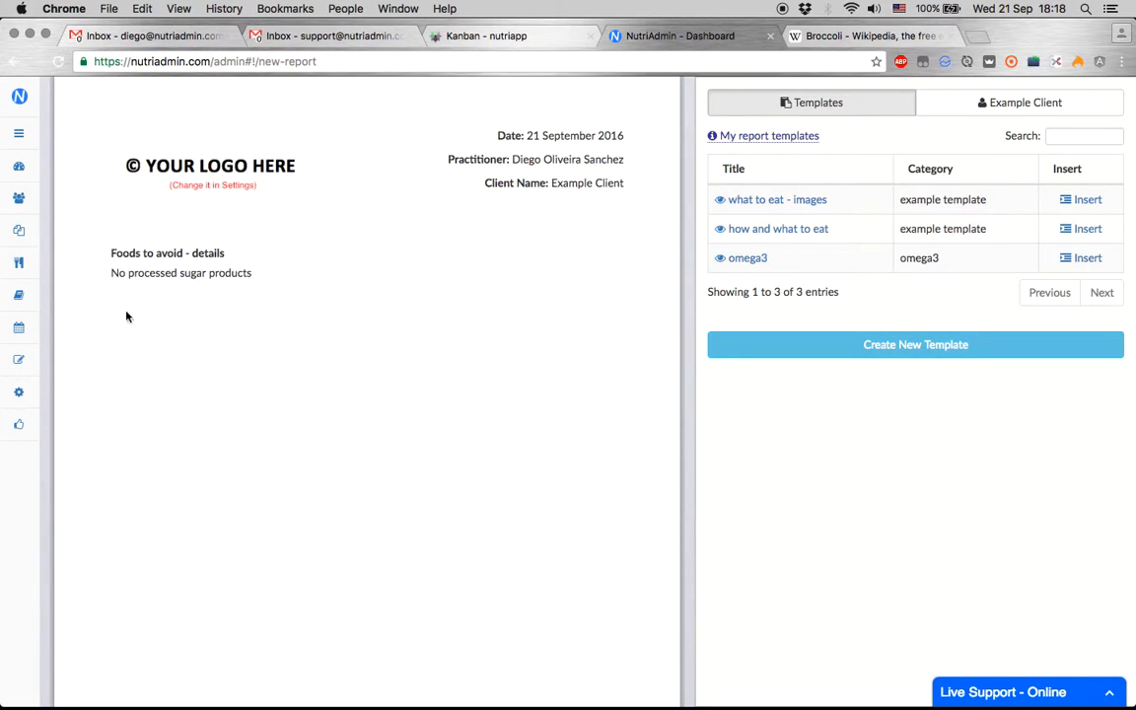
pyautogui.scroll(-3)
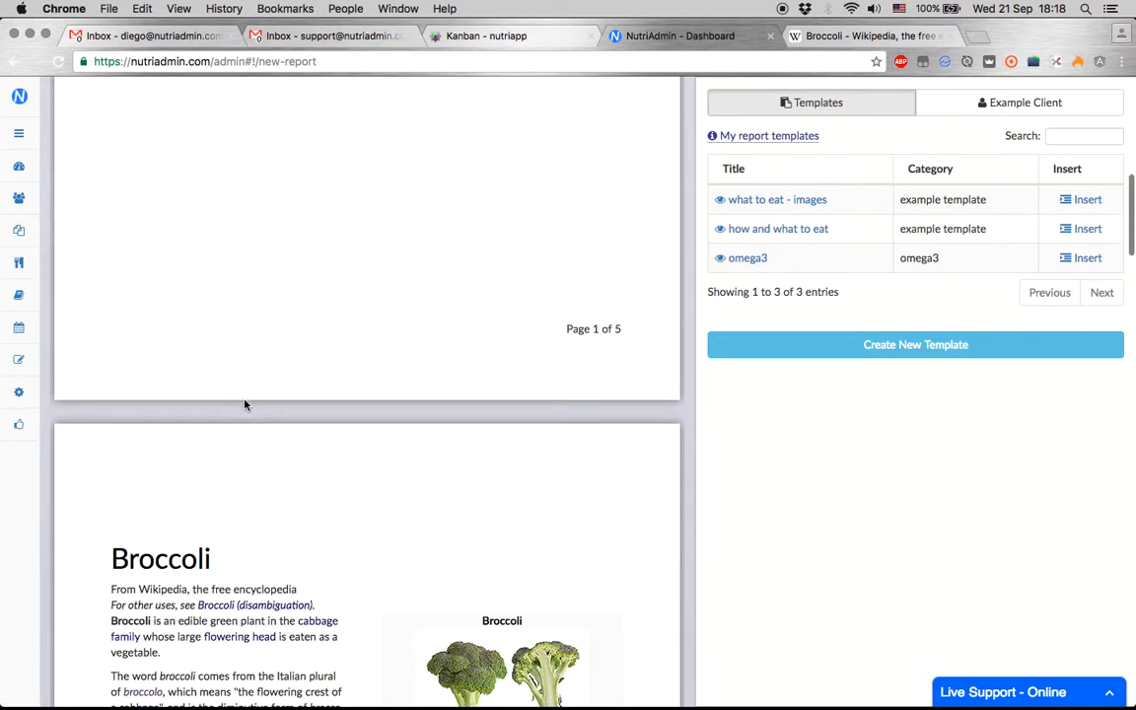
pyautogui.scroll(-3)
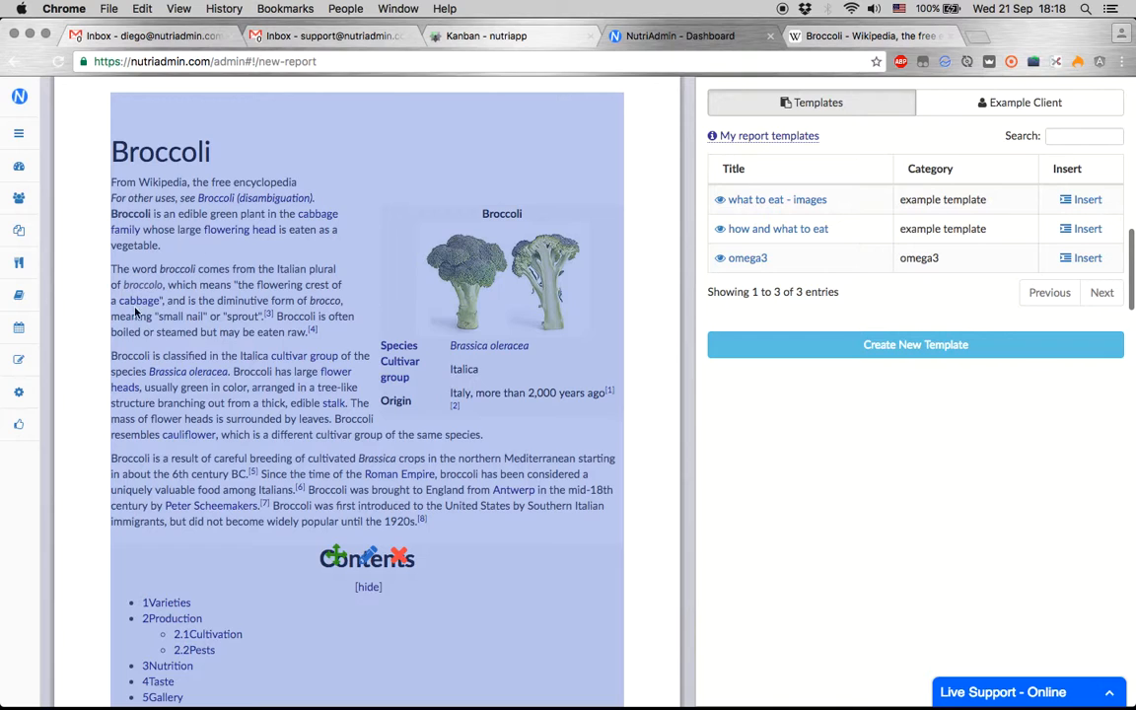
pyautogui.scroll(-3)
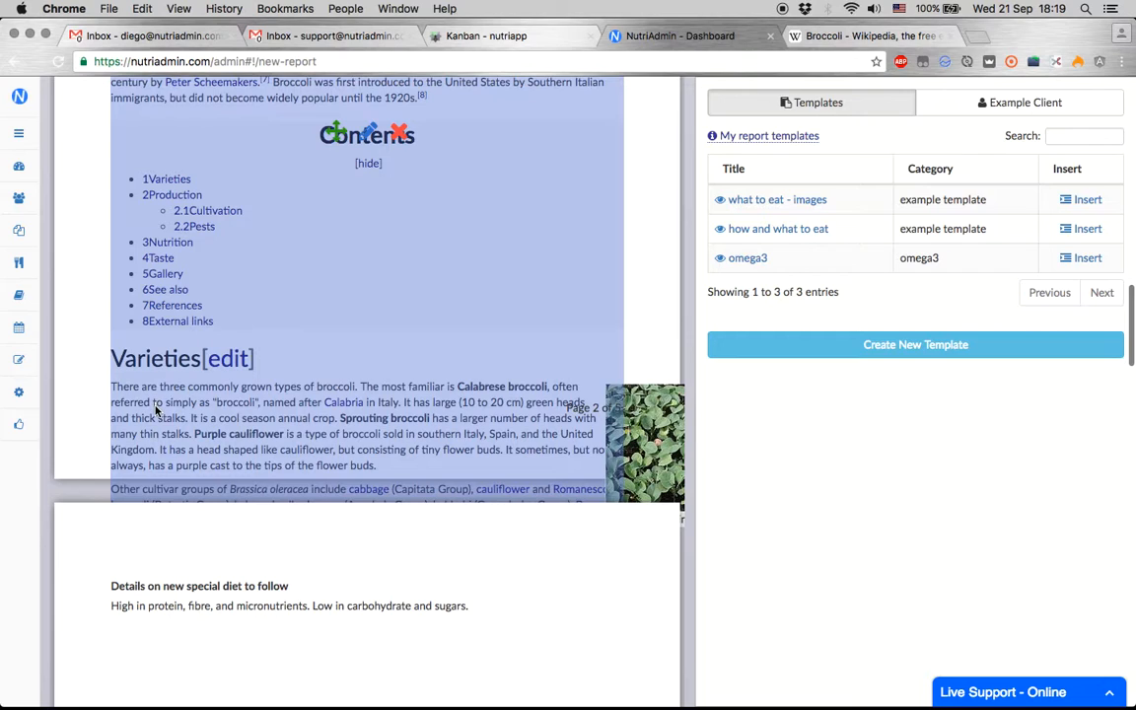
pyautogui.scroll(-3)
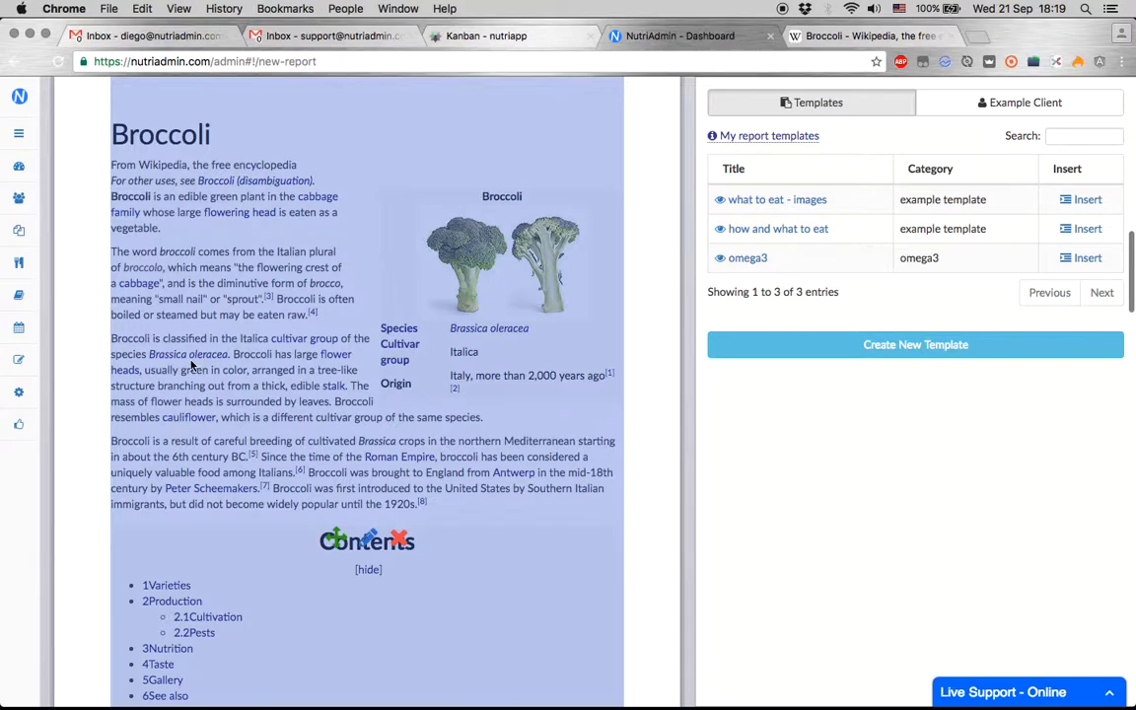
pyautogui.moveTo(296, 445)
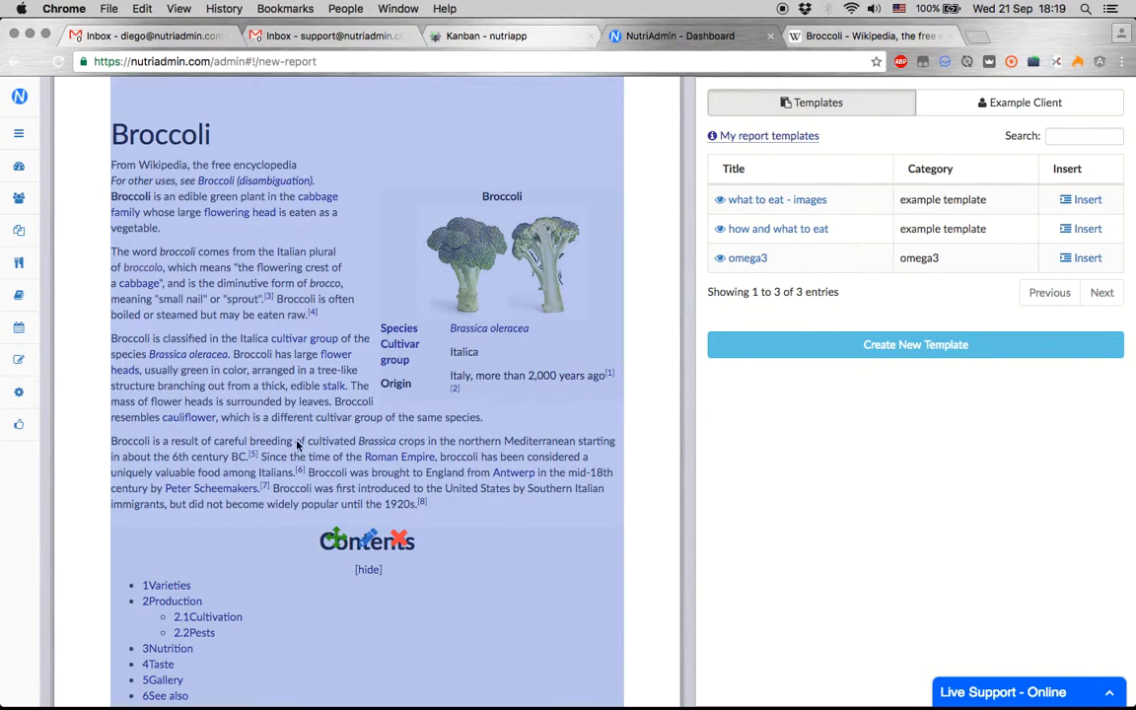
pyautogui.scroll(-3)
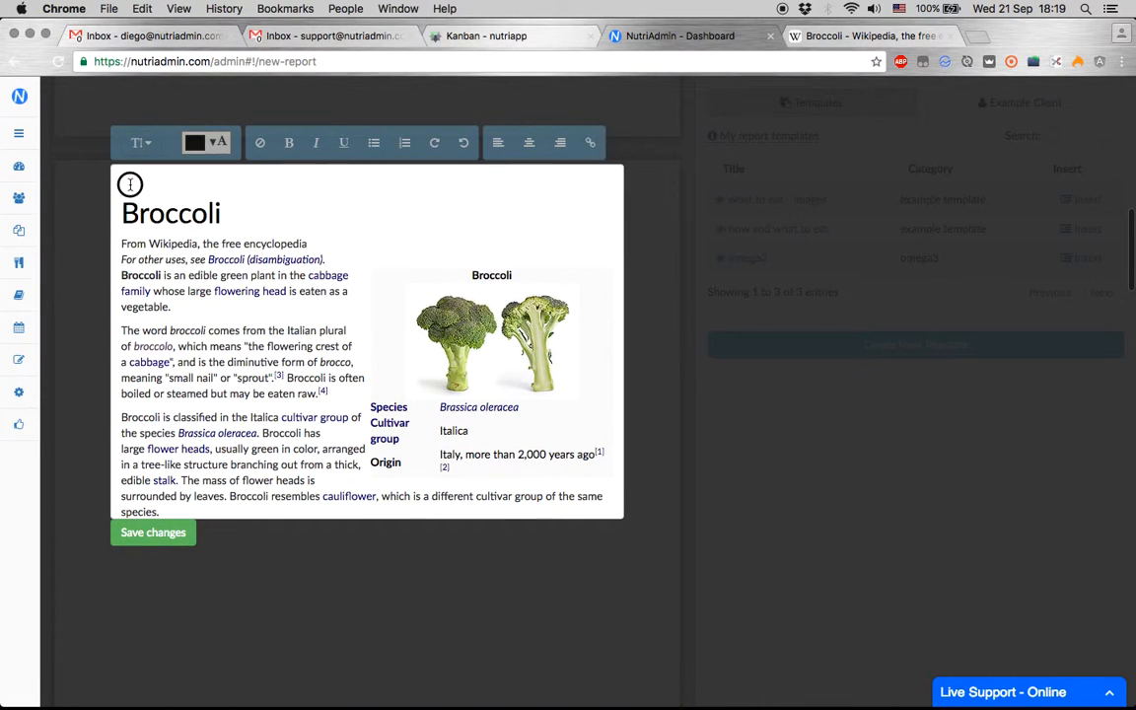
# Cut the Broccoli introduction text out of the pasted article block
pyautogui.scroll(-3)
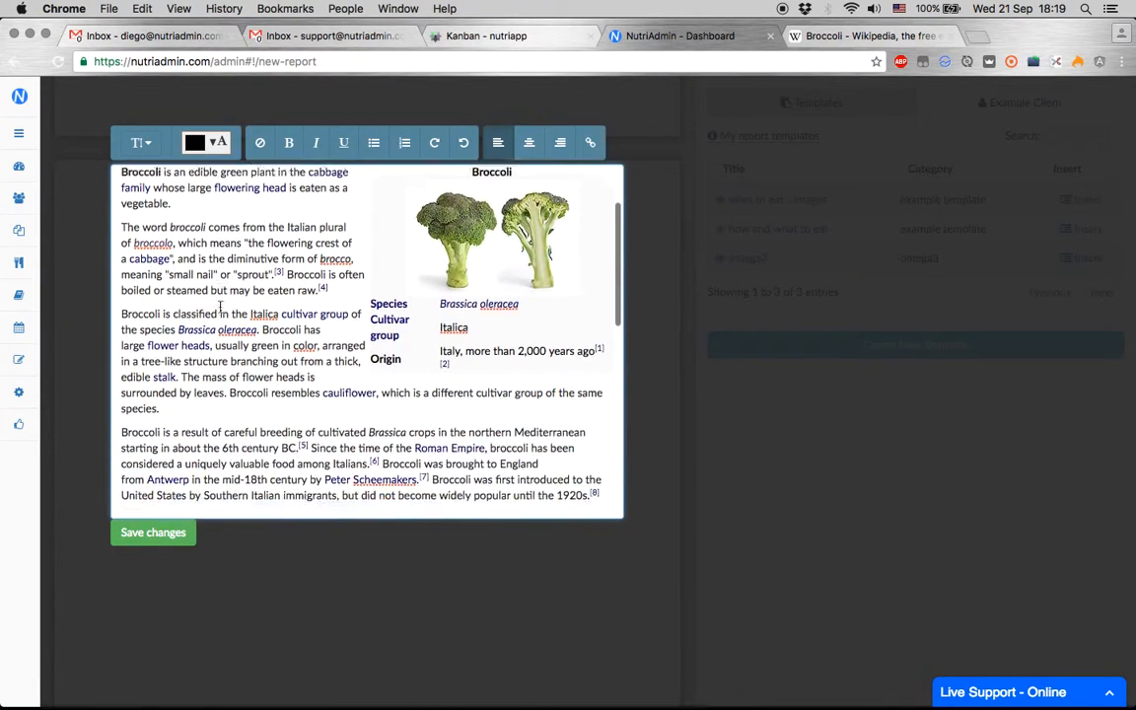
pyautogui.scroll(-3)
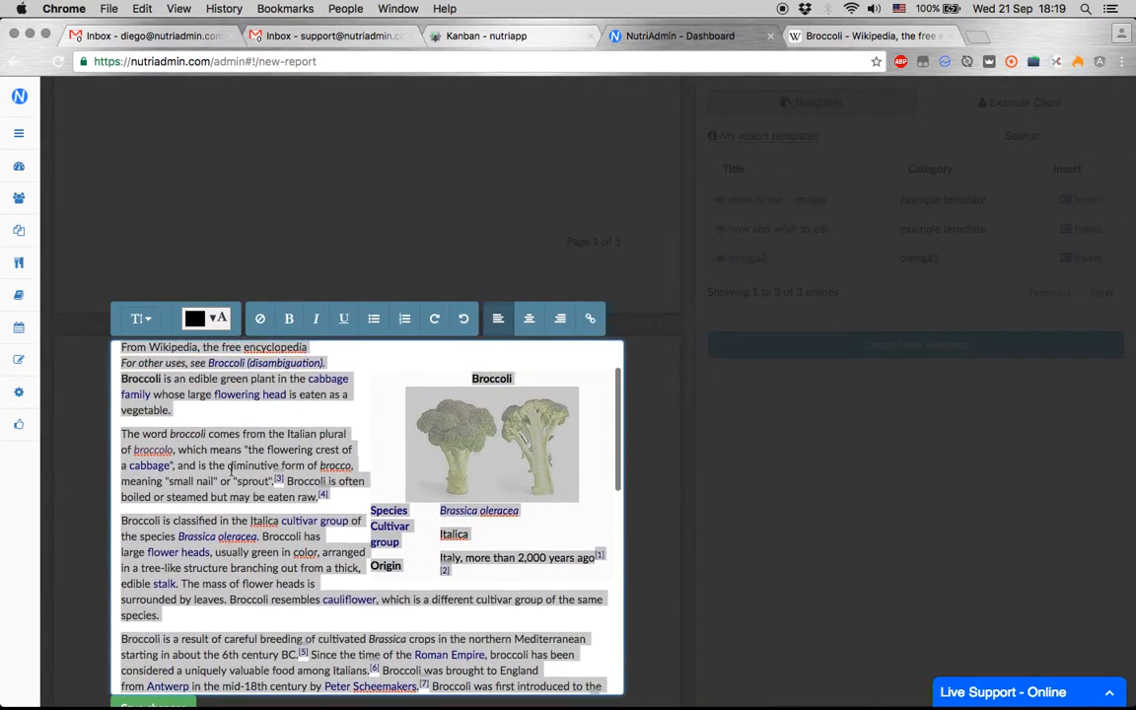
pyautogui.rightClick(182, 385)
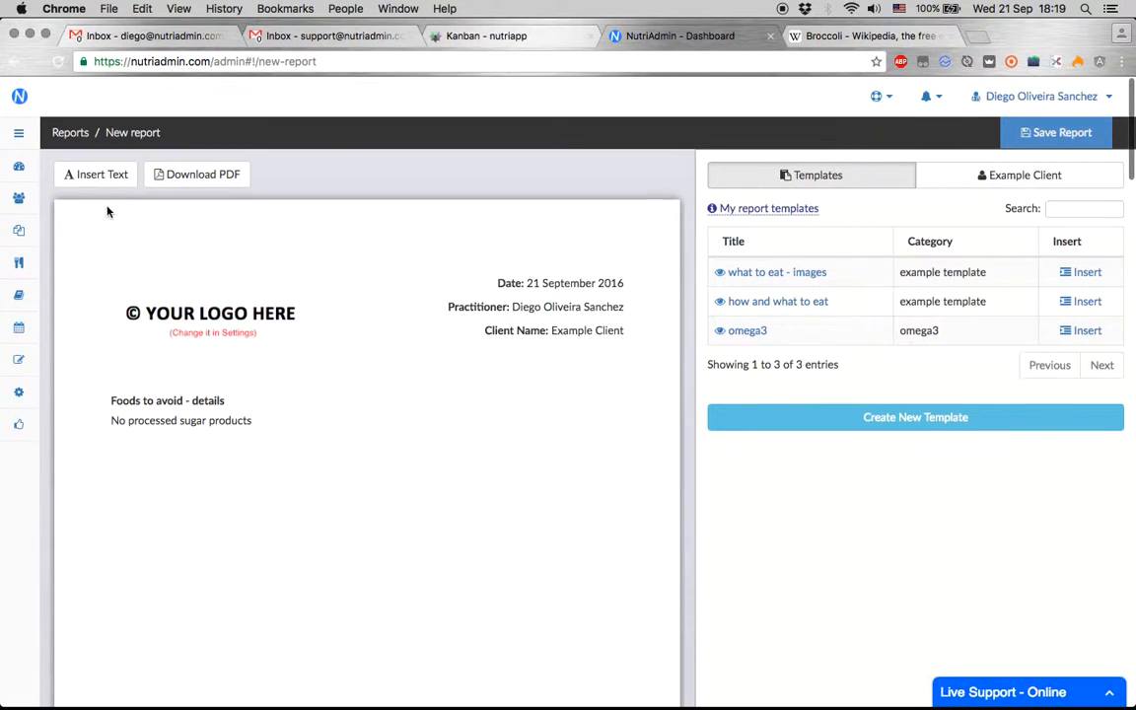
# Paste the Broccoli introduction as a new text block below 'Foods to avoid' and save it
pyautogui.click(95, 174)
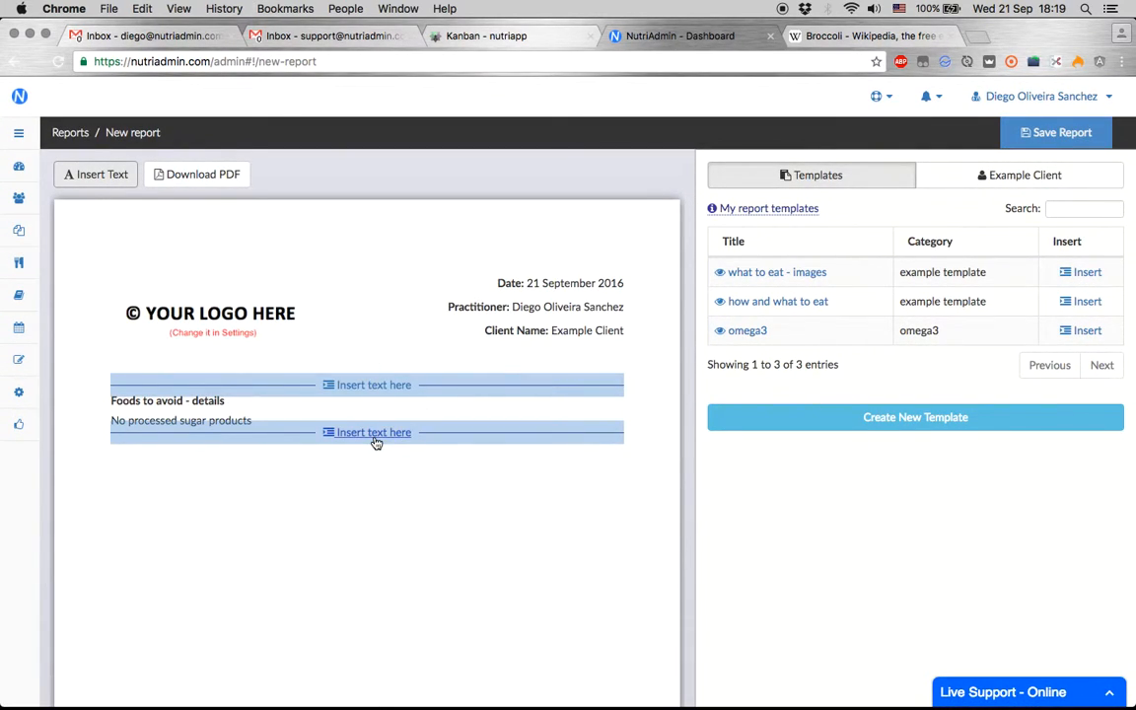
pyautogui.click(372, 432)
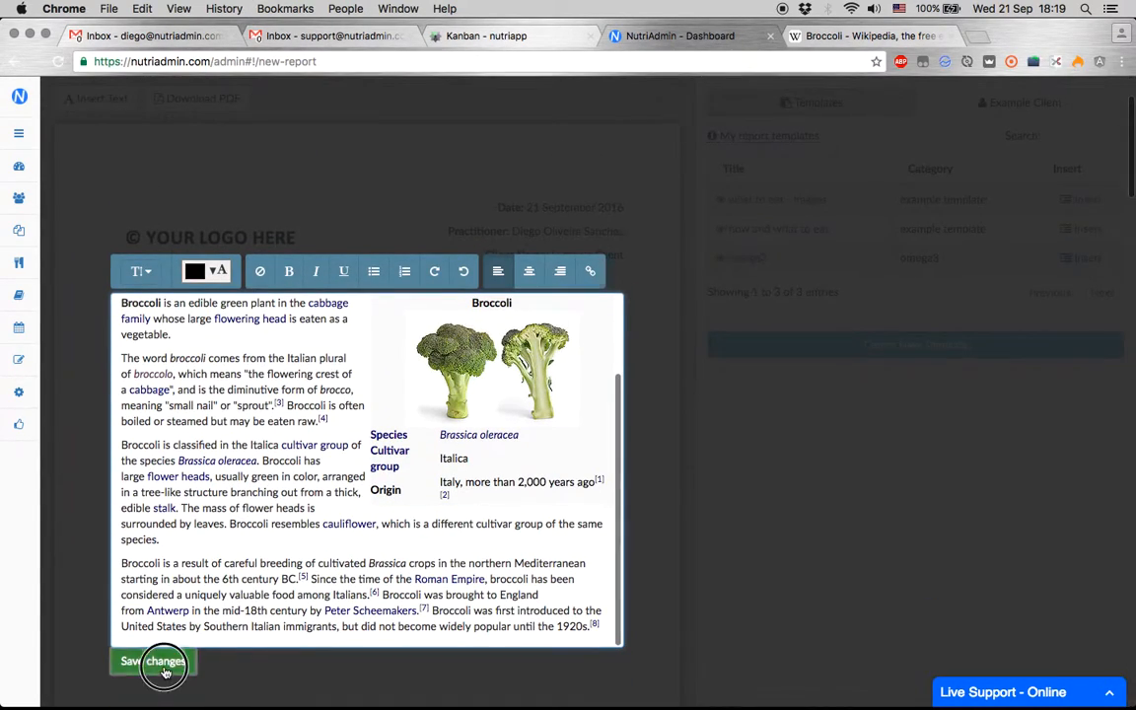
pyautogui.click(154, 661)
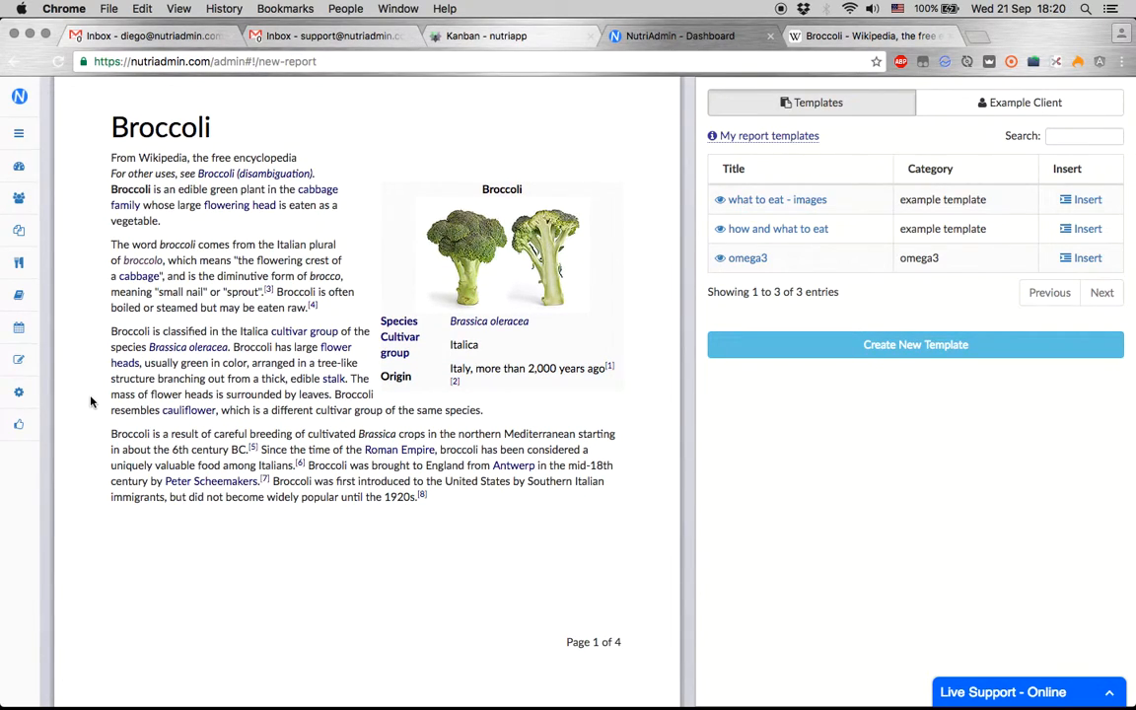
# Review the report, then start Create New Template from the Templates panel
pyautogui.scroll(-3)
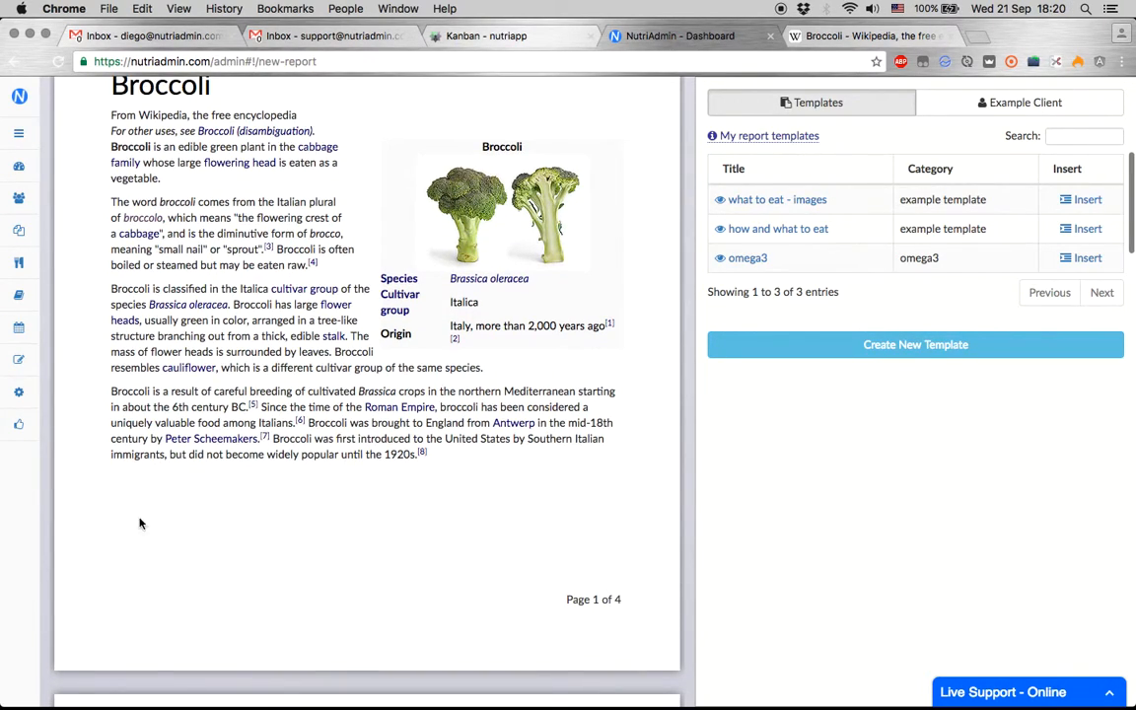
pyautogui.scroll(-3)
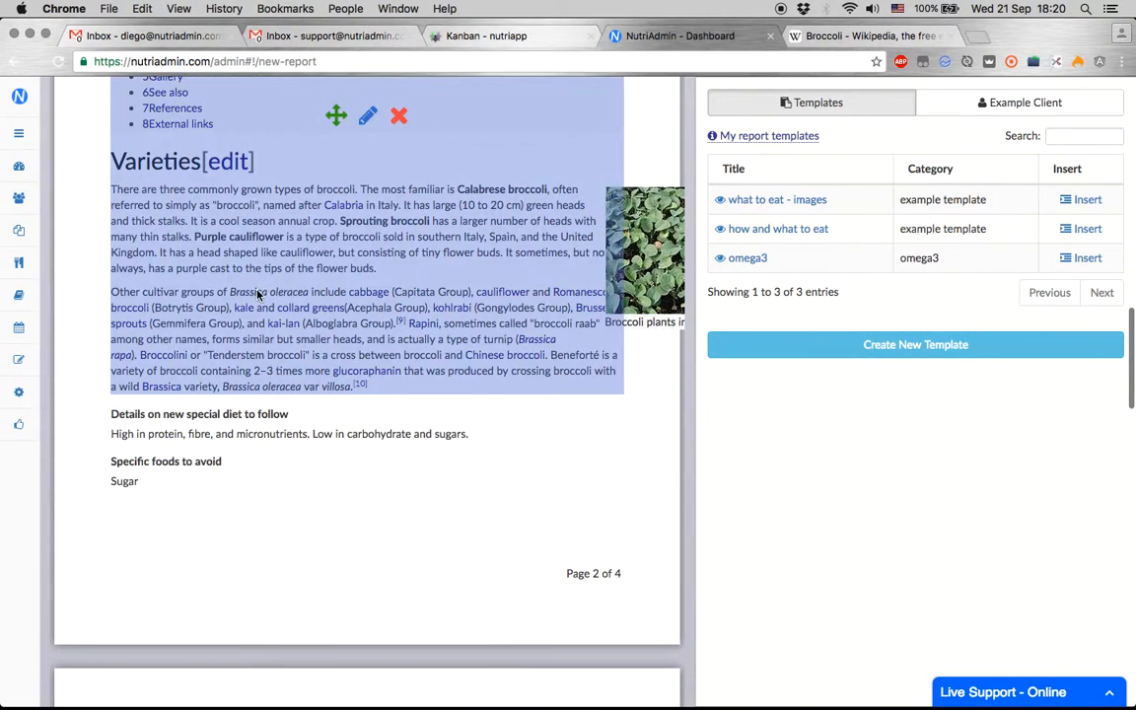
pyautogui.scroll(-3)
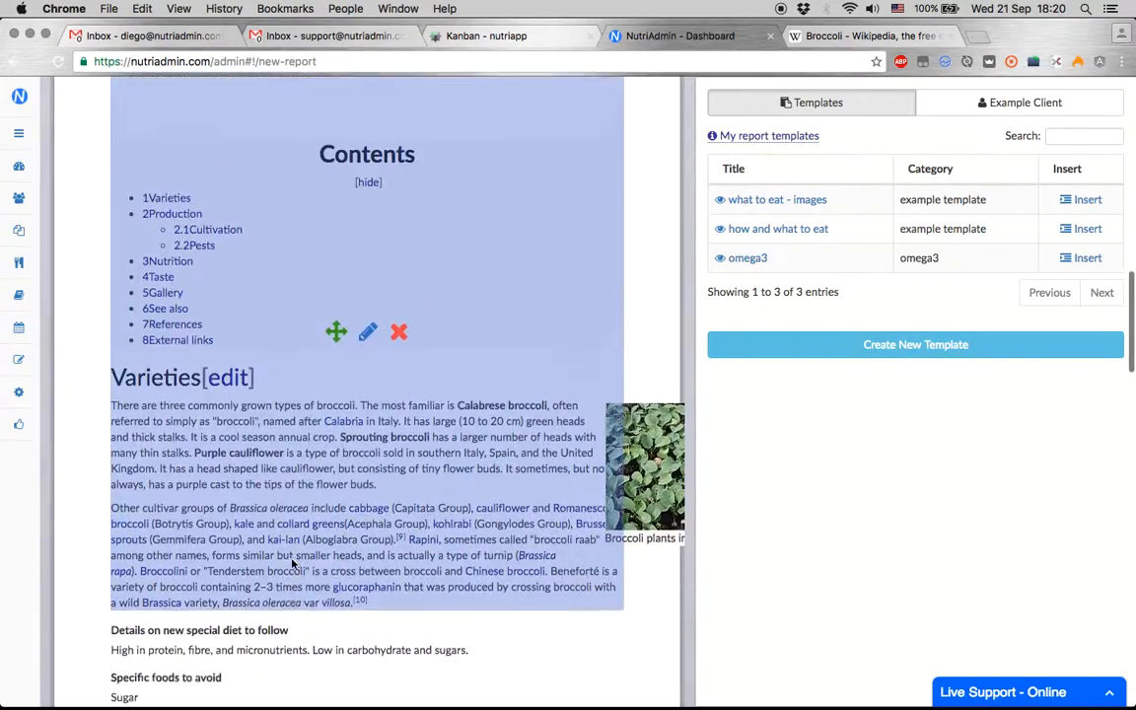
pyautogui.scroll(-3)
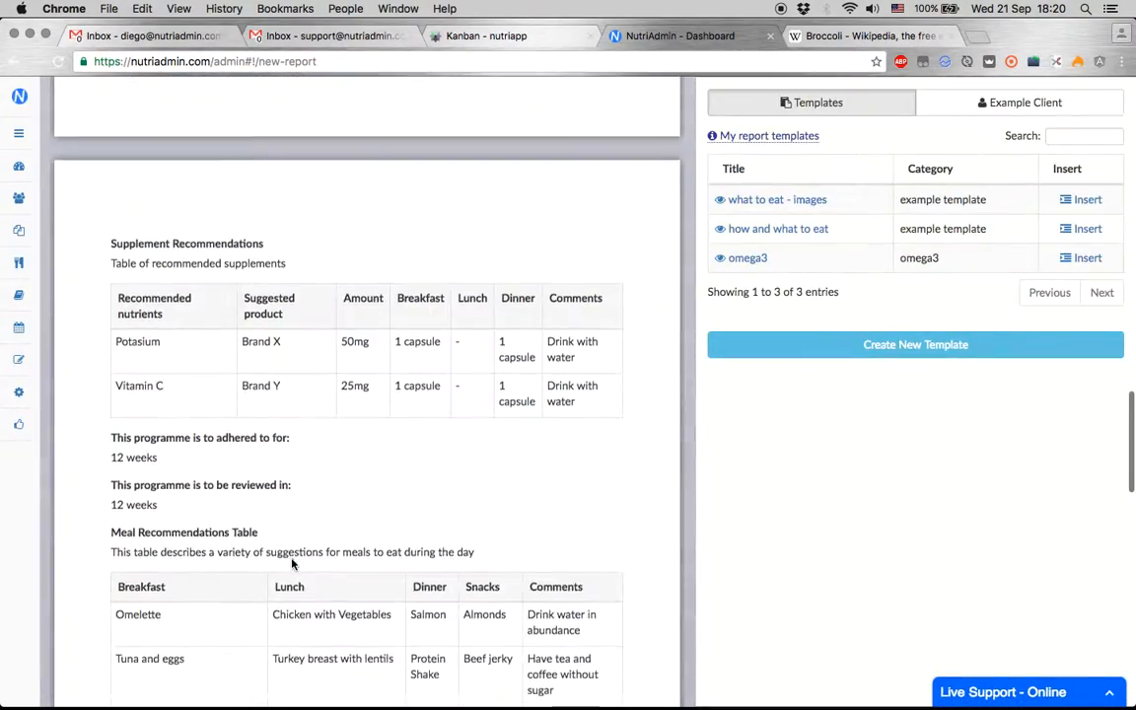
pyautogui.scroll(-3)
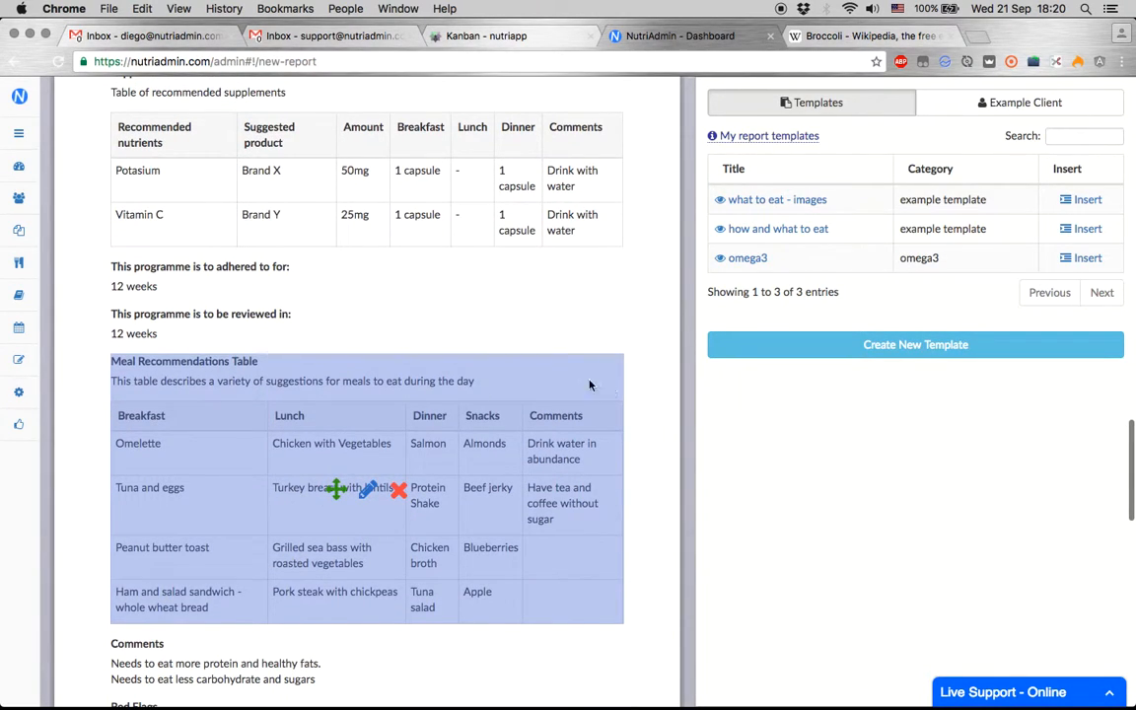
pyautogui.click(915, 343)
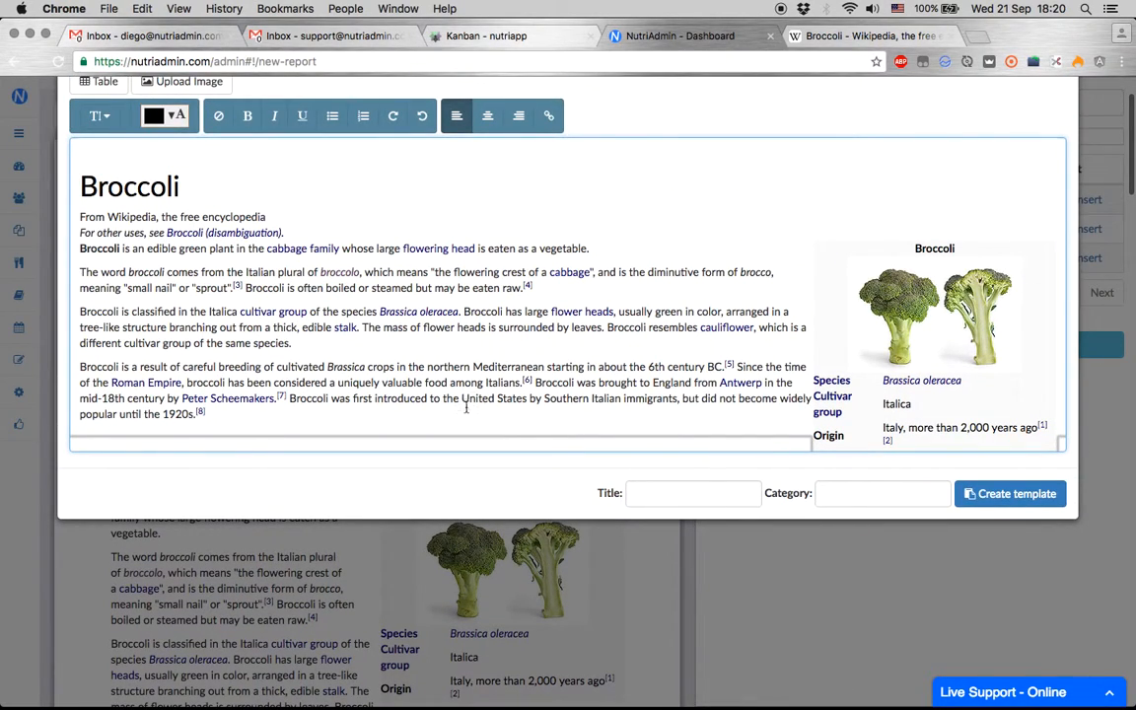
# Title and categorise the template 'broccoli' and create it
pyautogui.write('broccoli')
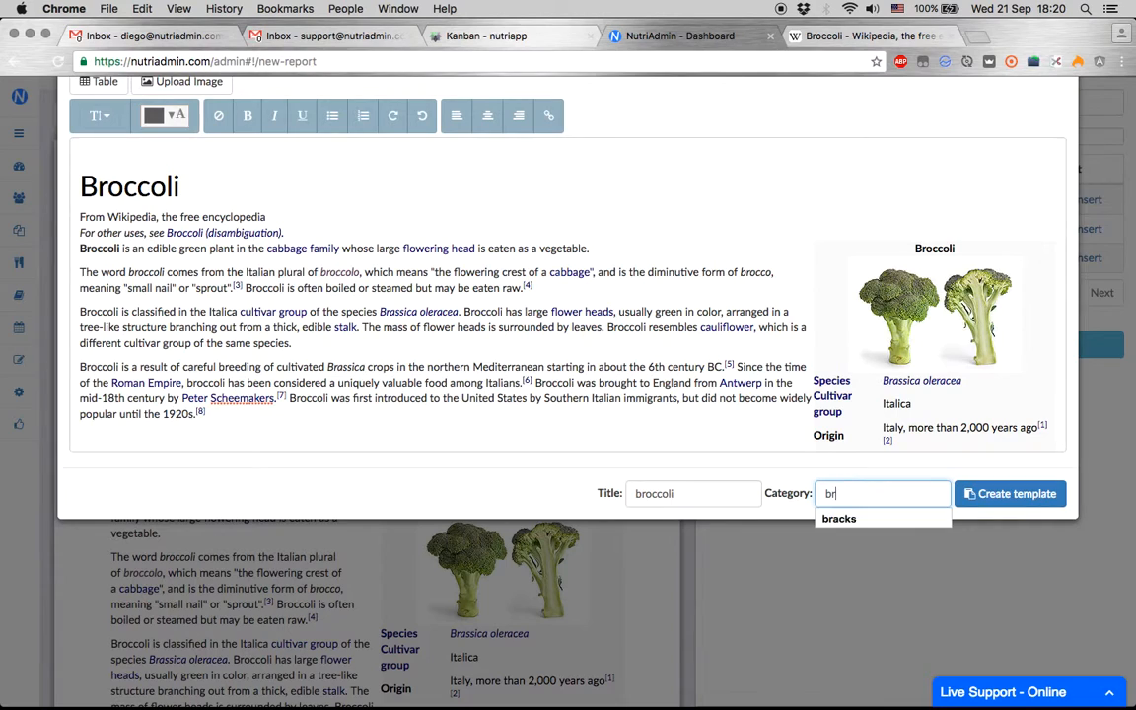
pyautogui.click(1010, 493)
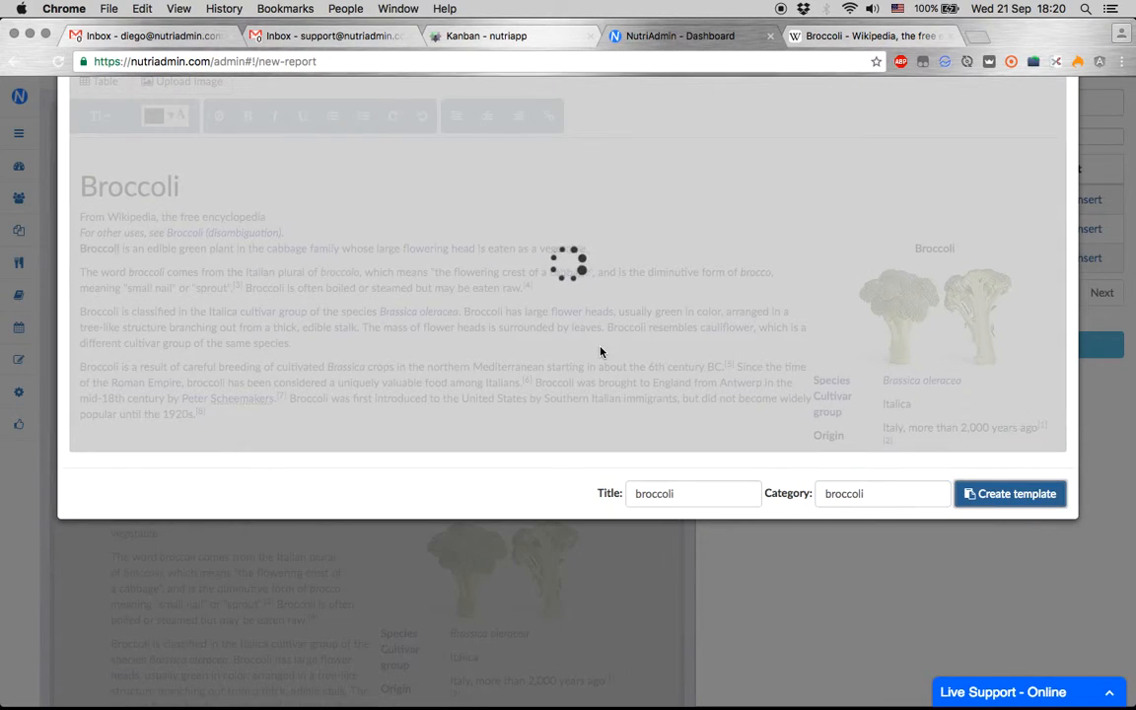
pyautogui.click(1010, 493)
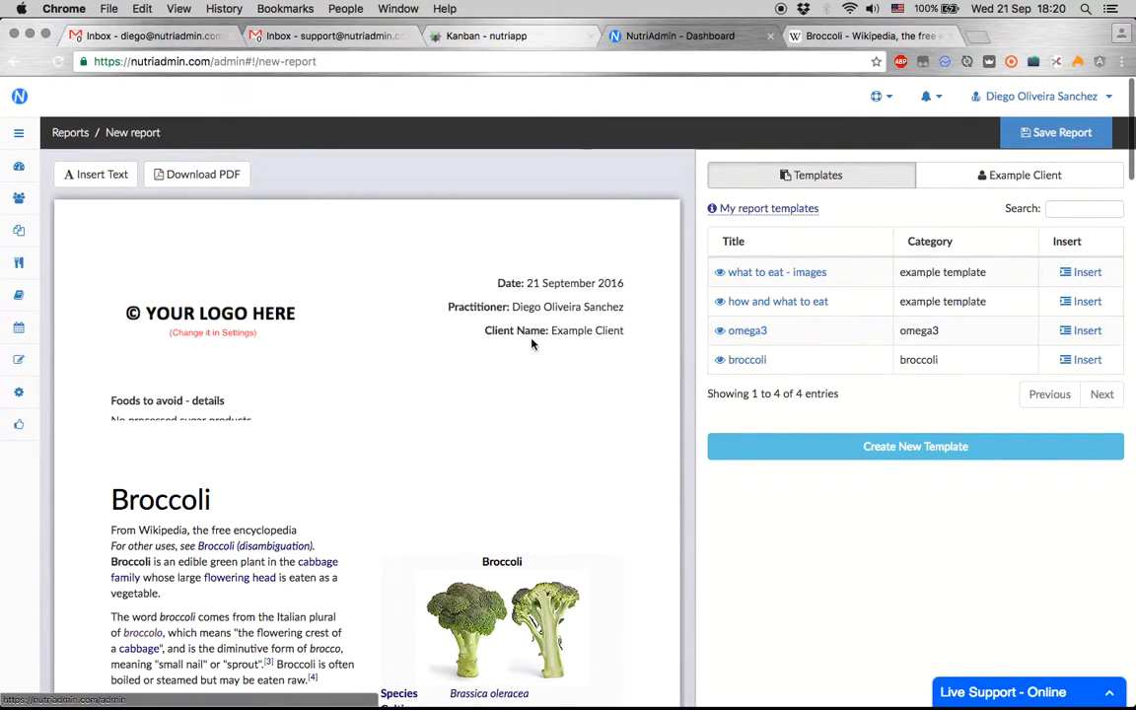
# Check that the 'broccoli' template is listed among the four report templates
pyautogui.scroll(-3)
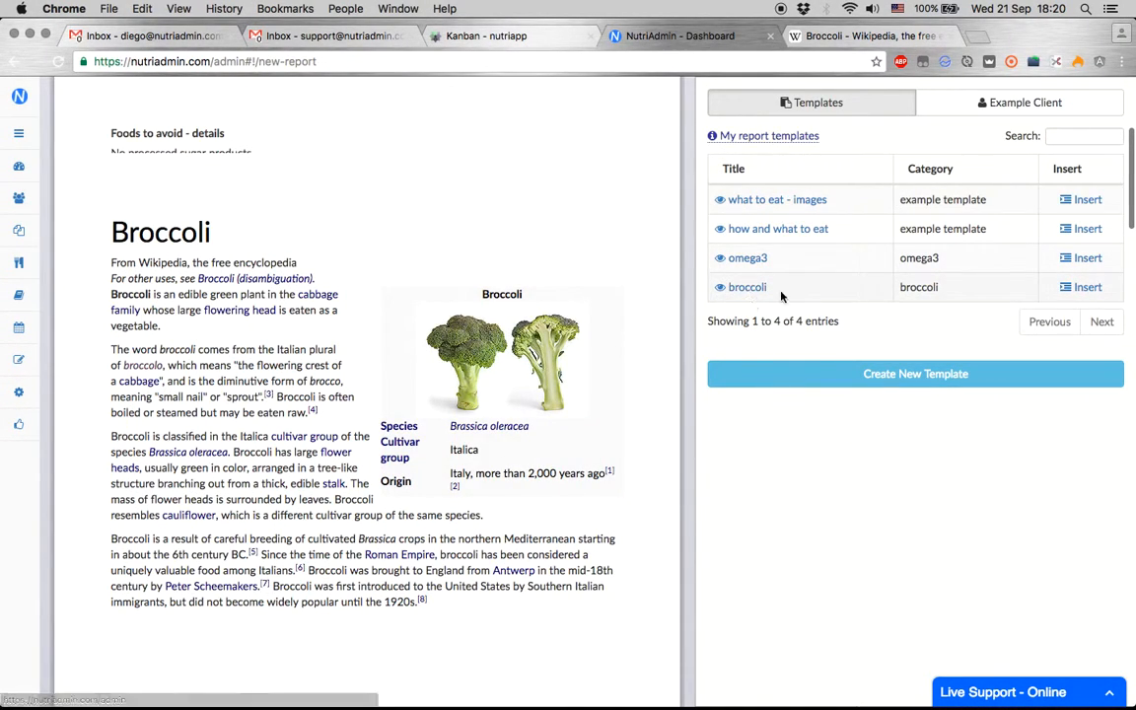